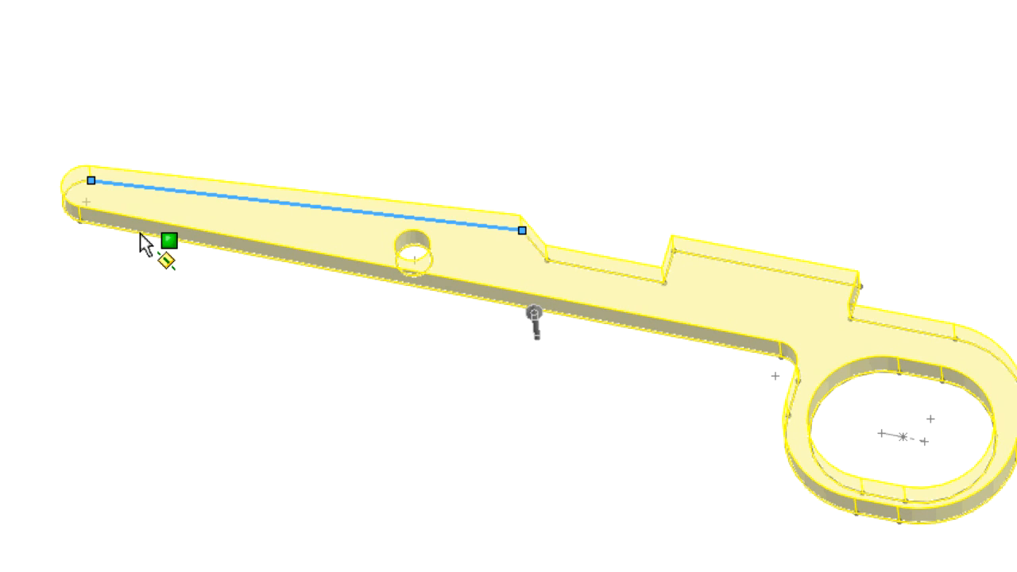
{"action": "left_click_drag", "start_coordinate": [143, 242], "coordinate": [969, 433]}
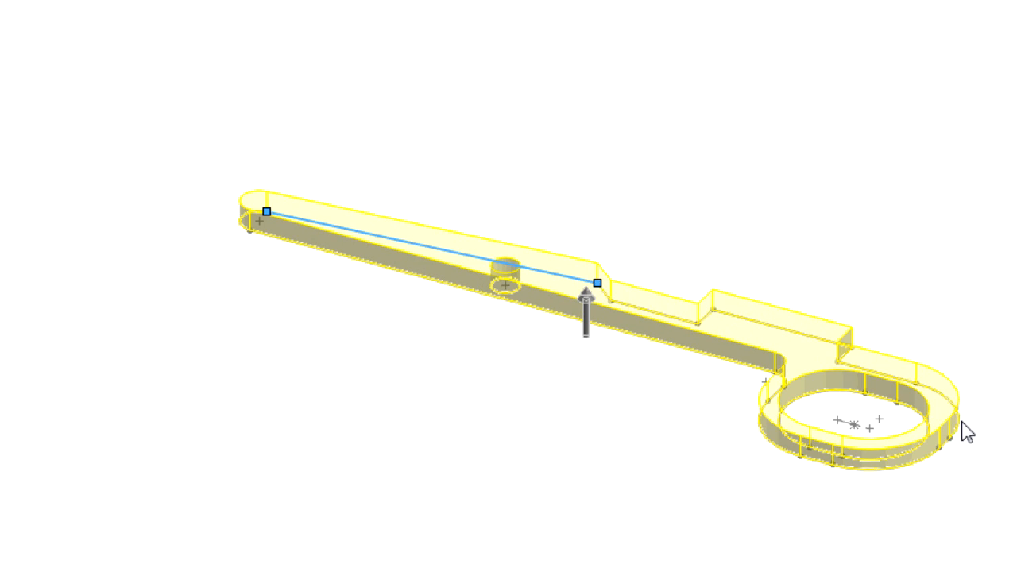